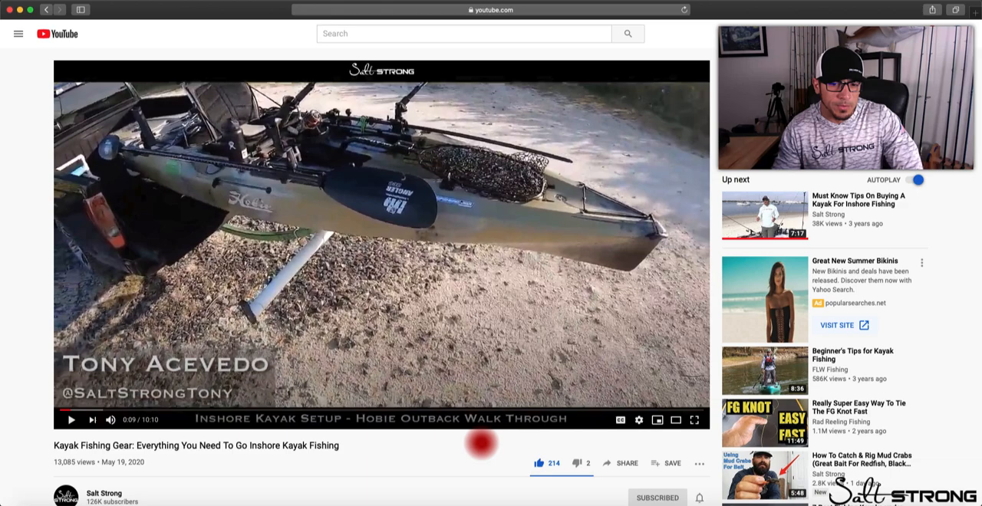
scroll(down, 3)
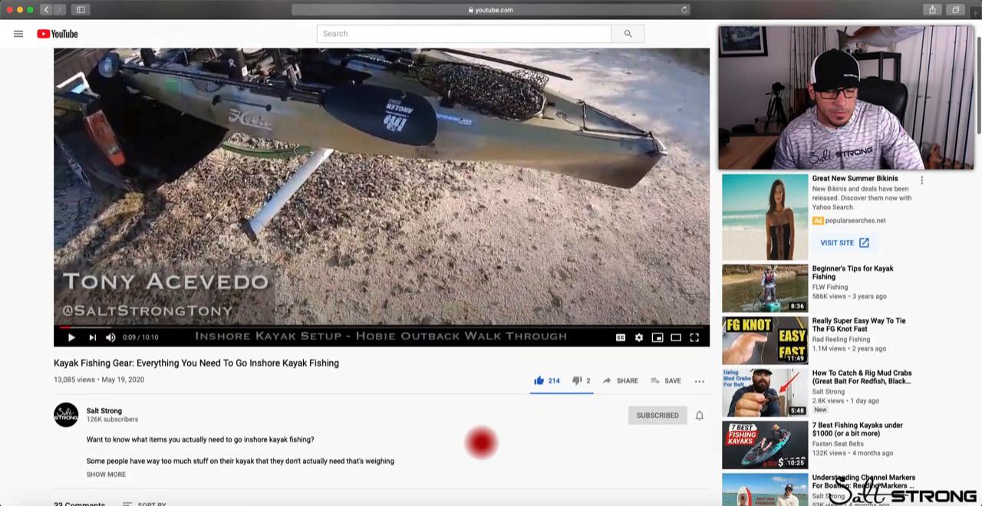
scroll(down, 3)
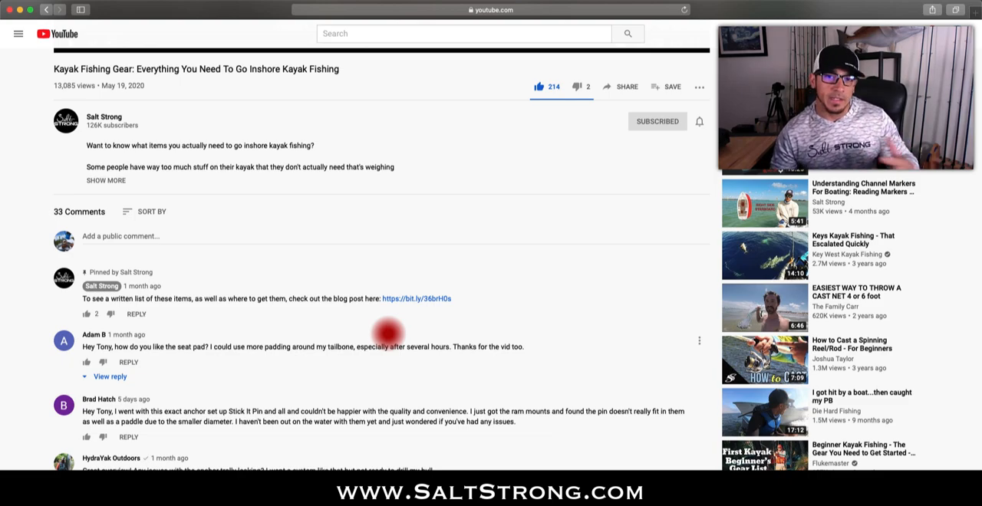
mouse_move(401, 320)
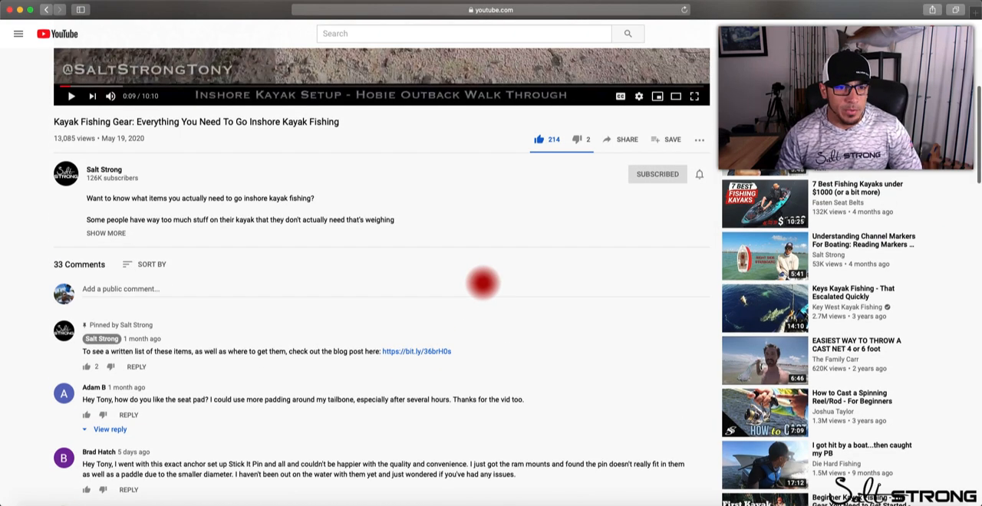
mouse_move(419, 259)
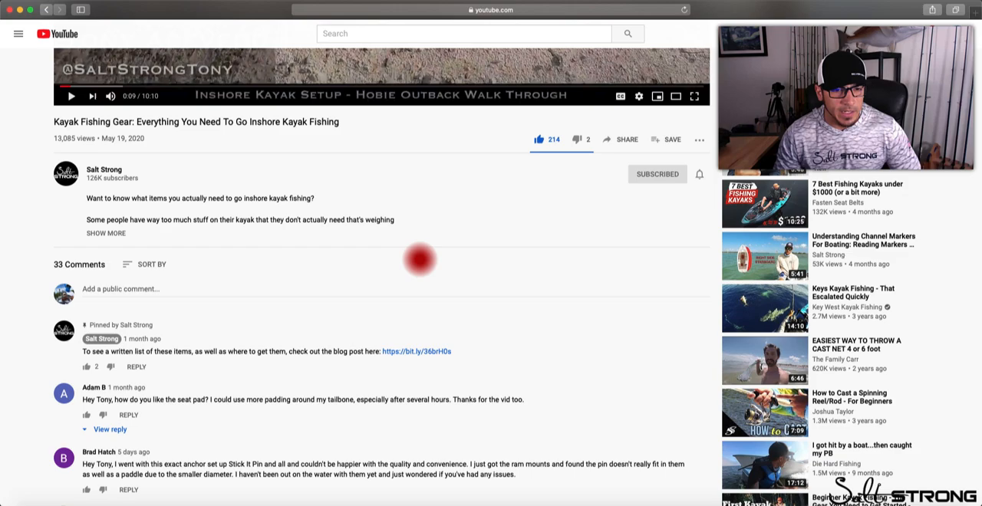
scroll(down, 3)
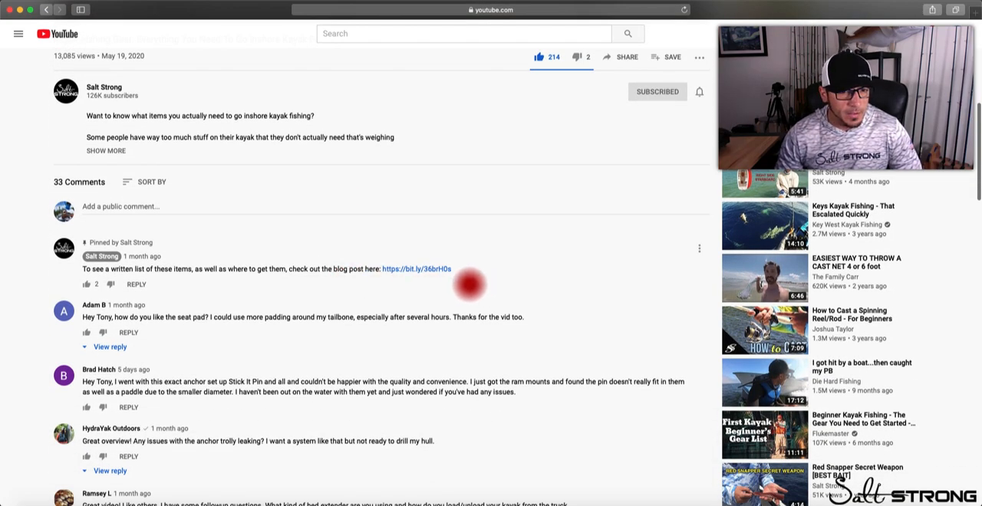
scroll(down, 3)
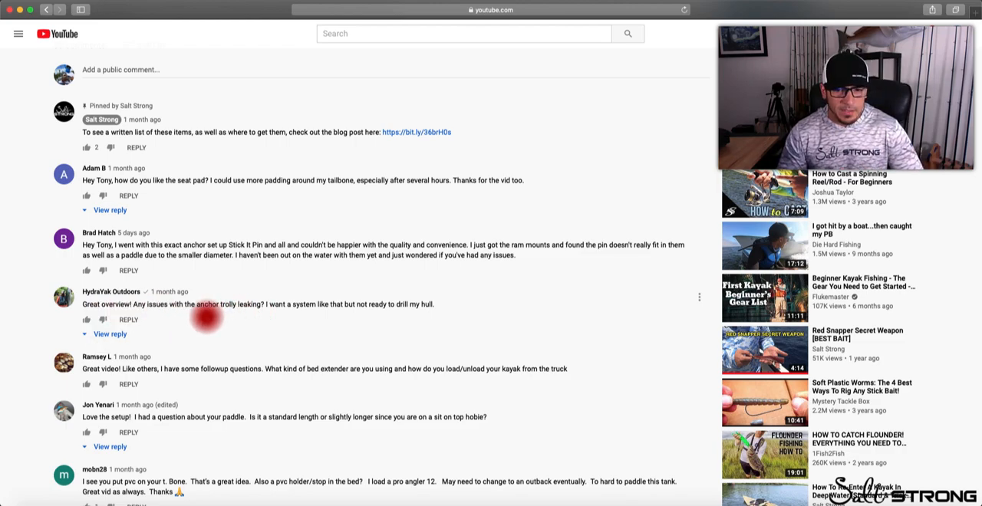
mouse_move(240, 314)
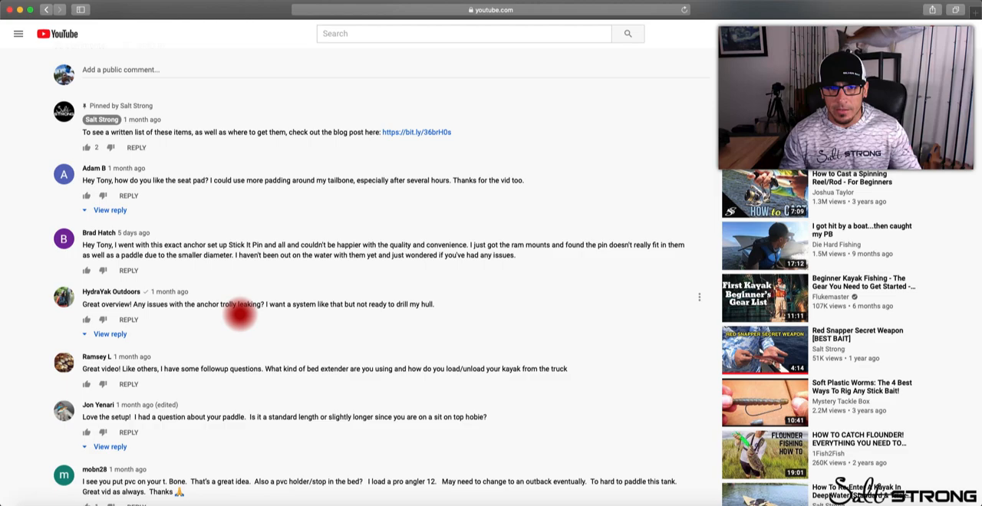
scroll(down, 3)
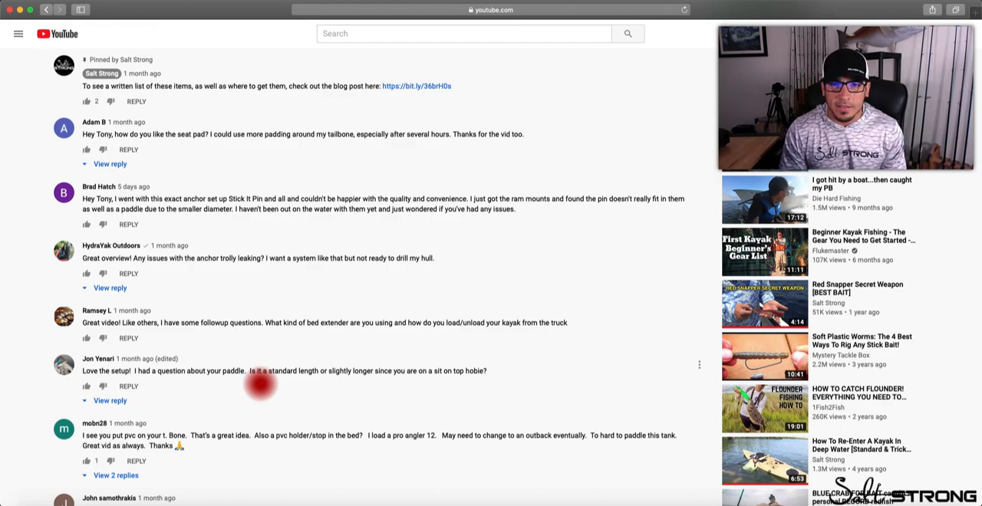
scroll(down, 3)
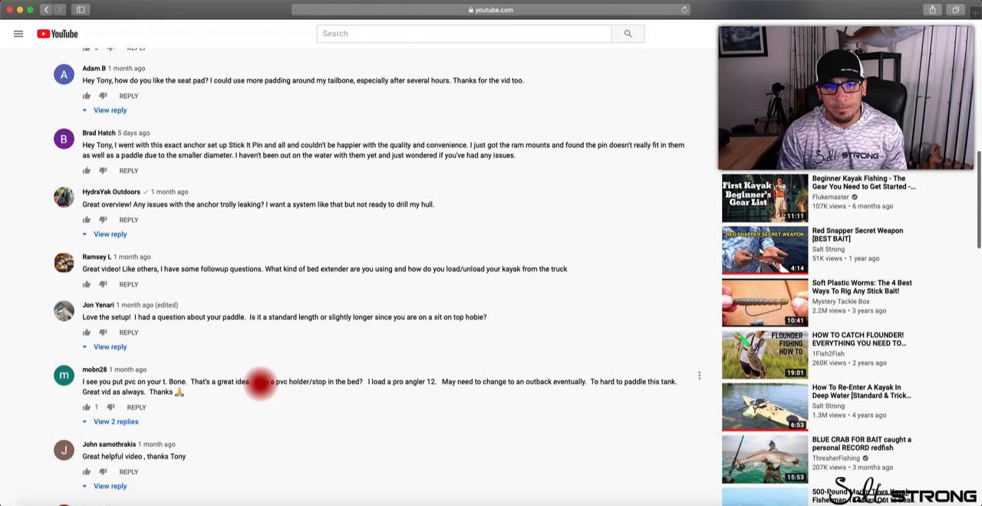
scroll(down, 3)
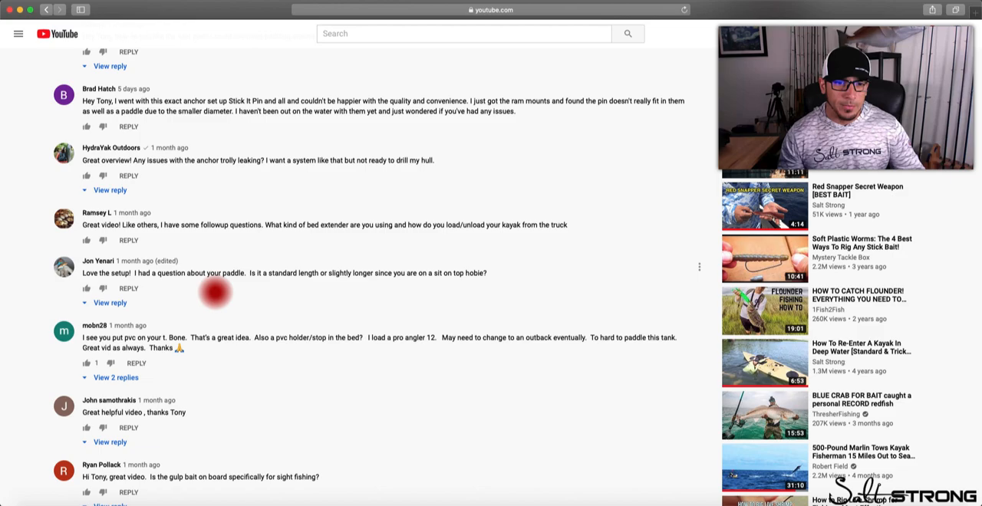
mouse_move(243, 355)
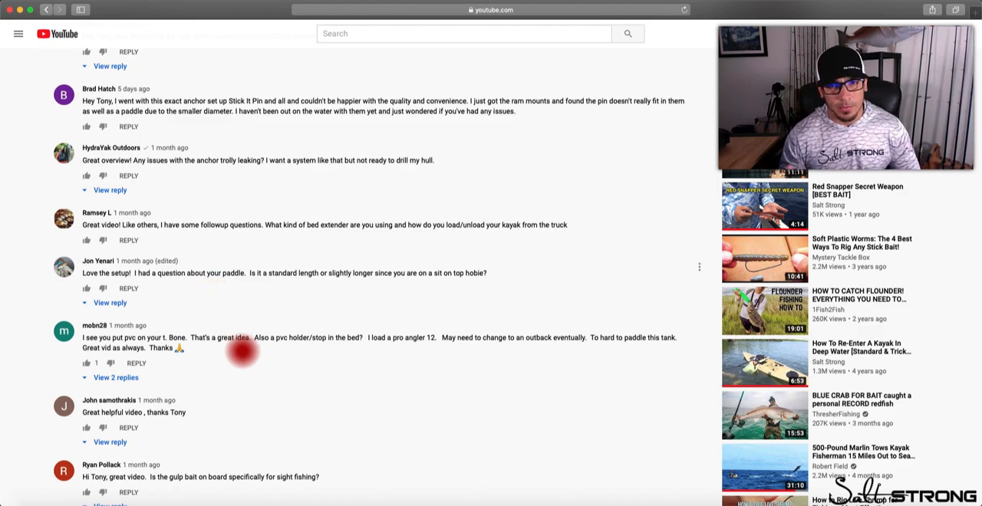
scroll(down, 3)
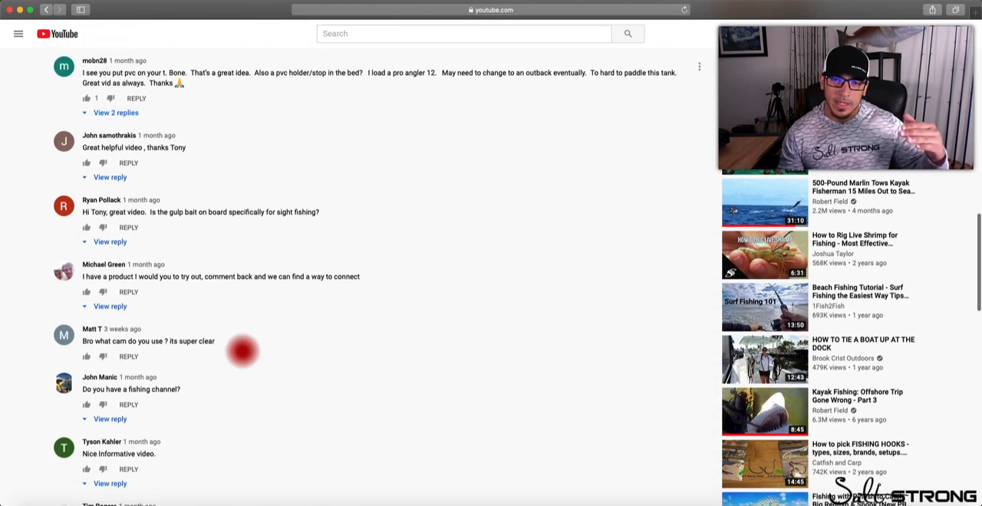
mouse_move(230, 212)
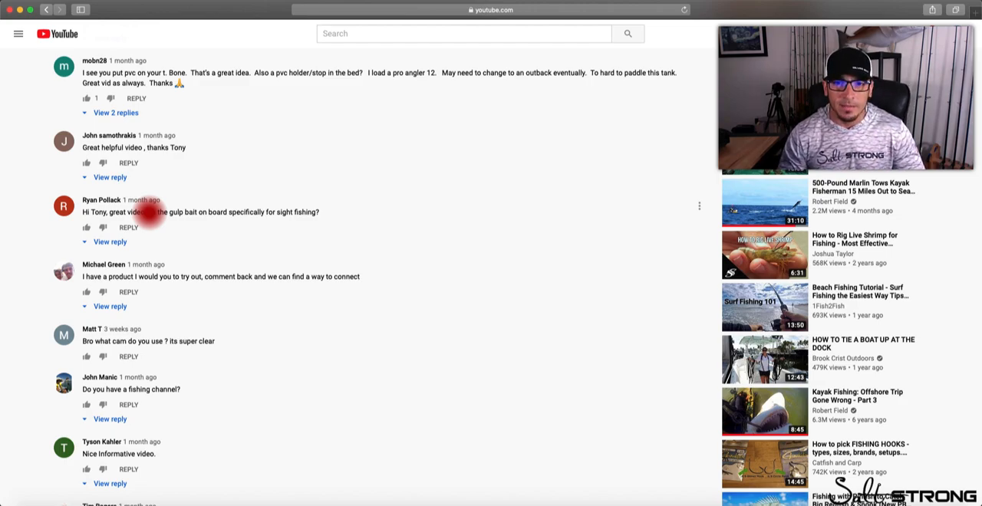
scroll(down, 3)
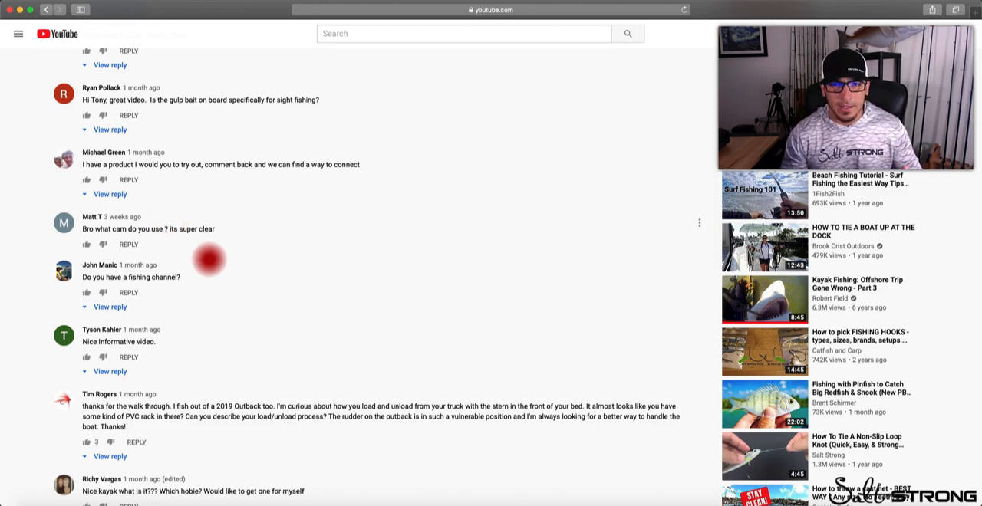
scroll(down, 3)
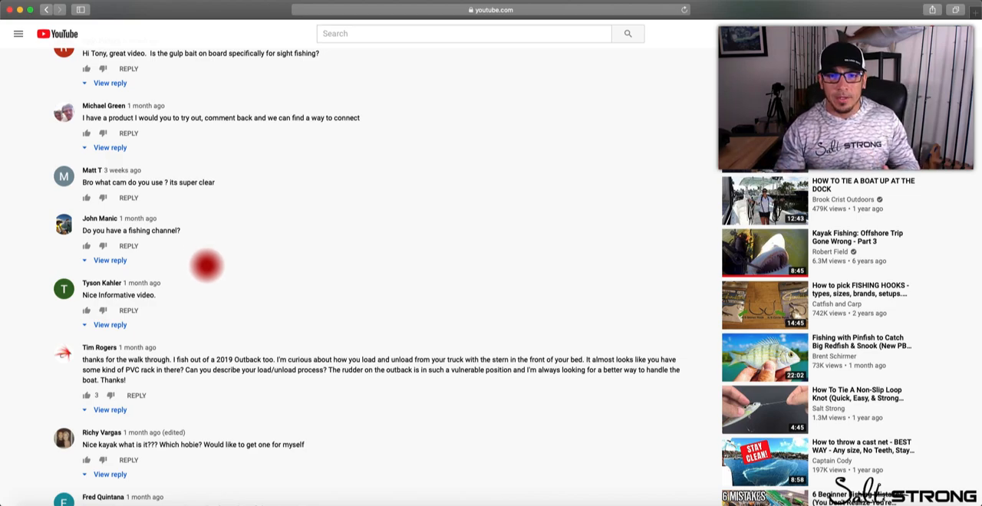
mouse_move(225, 306)
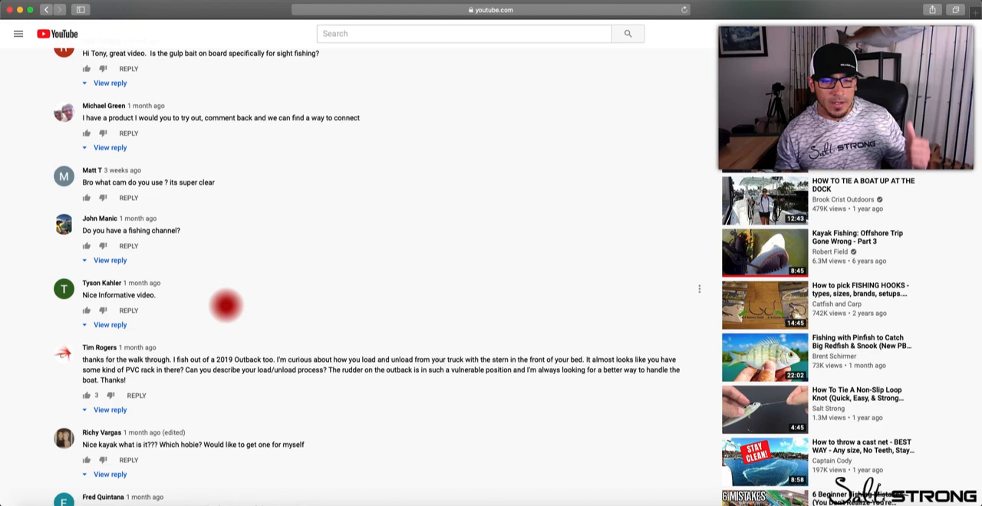
scroll(down, 3)
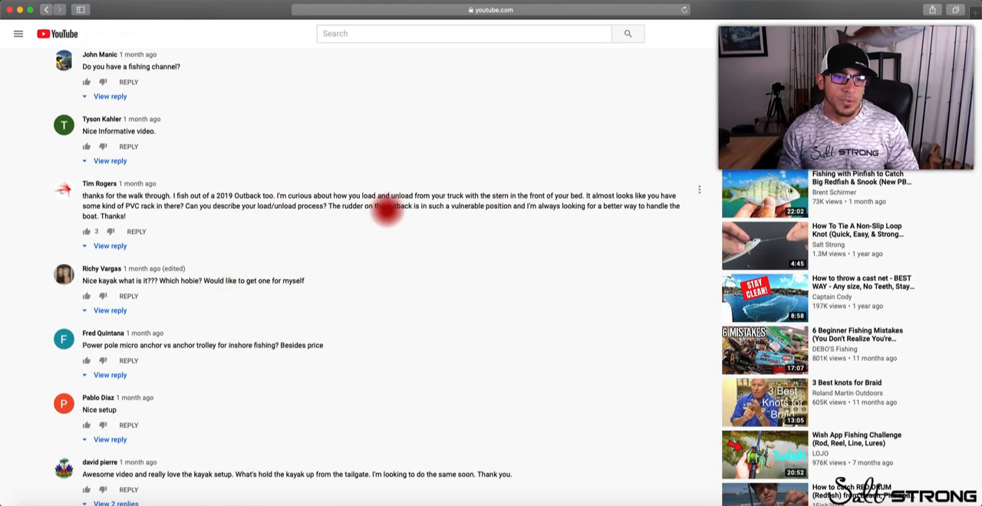
scroll(down, 3)
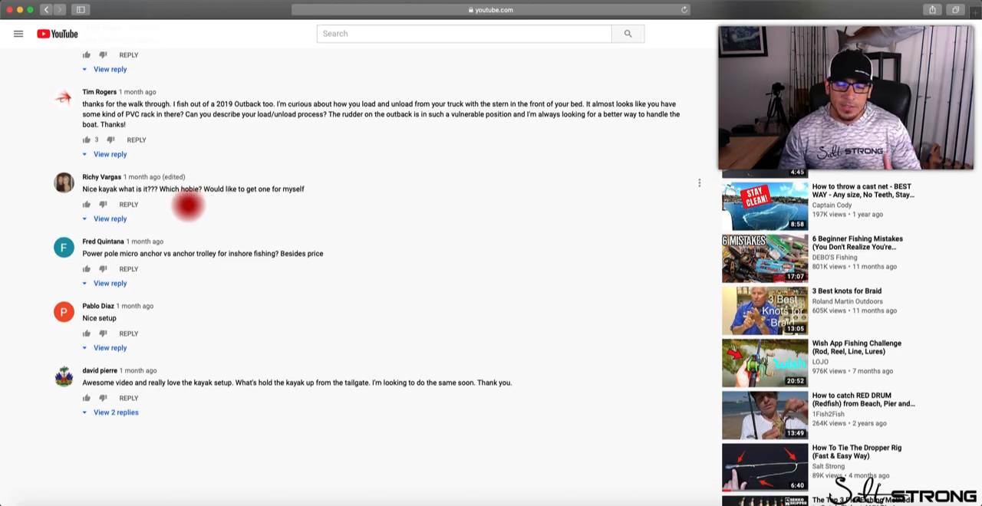
scroll(down, 3)
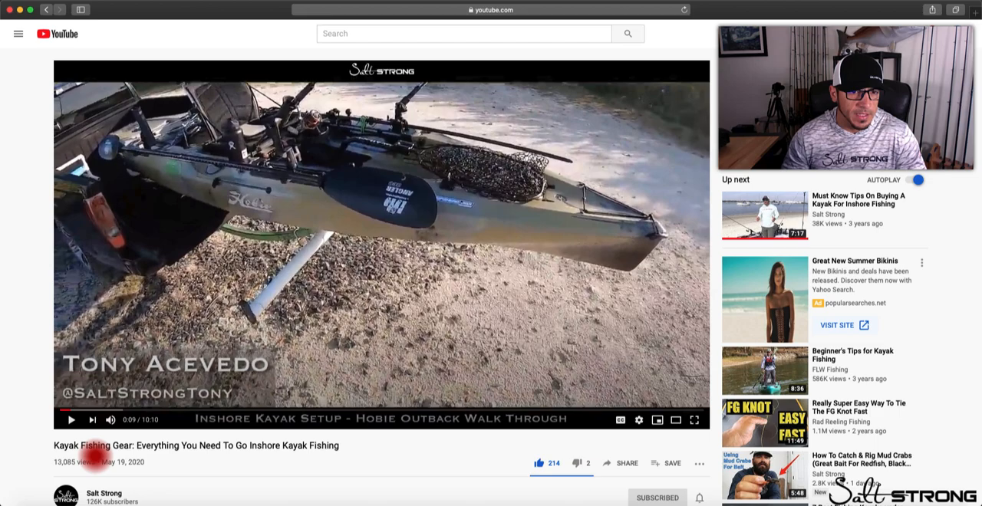
scroll(down, 3)
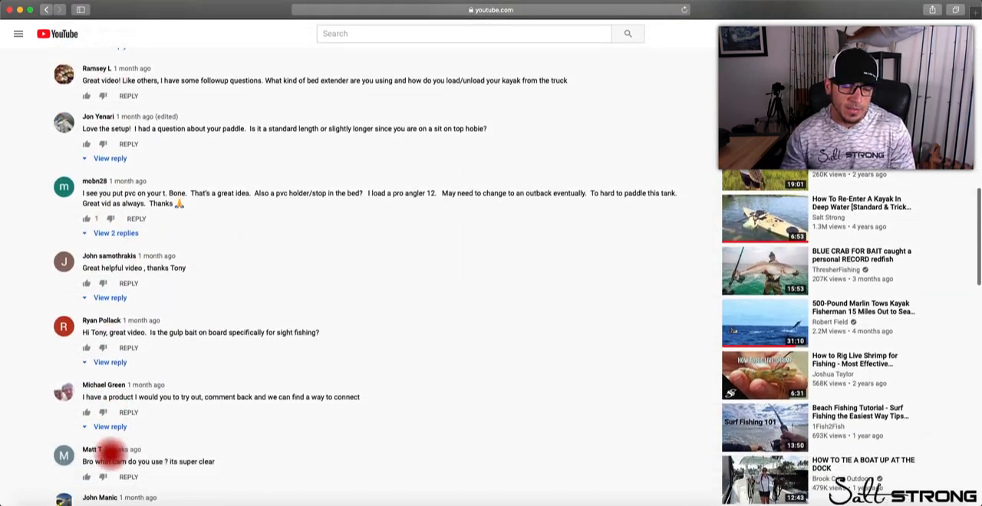
scroll(down, 3)
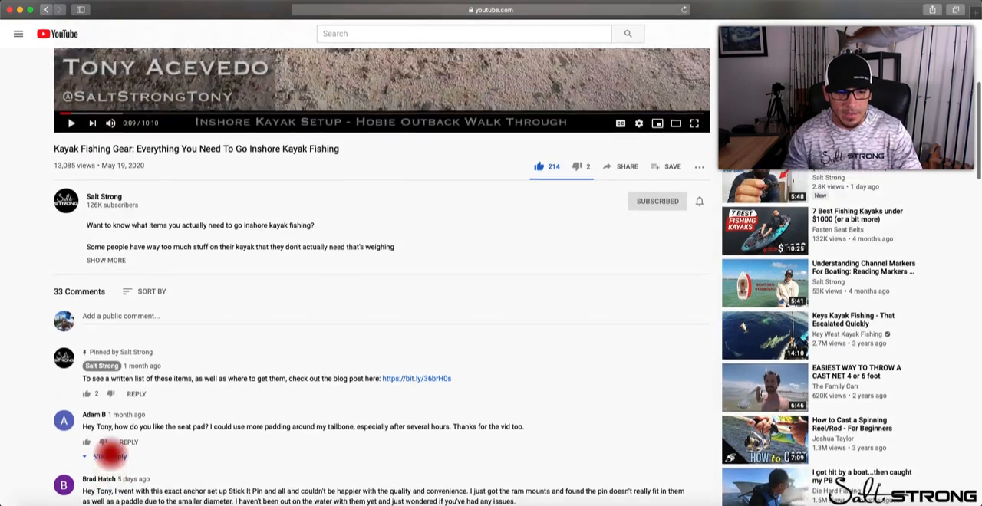
scroll(down, 3)
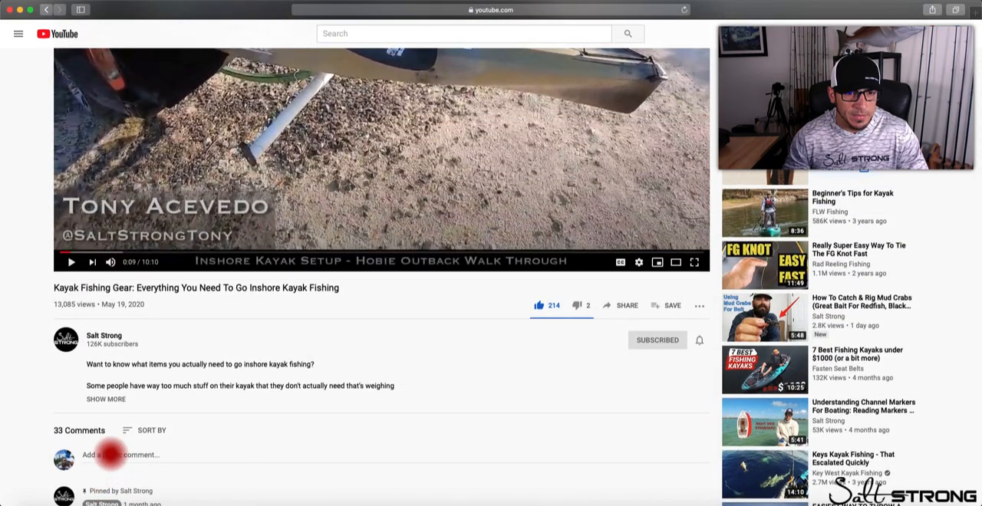
scroll(down, 3)
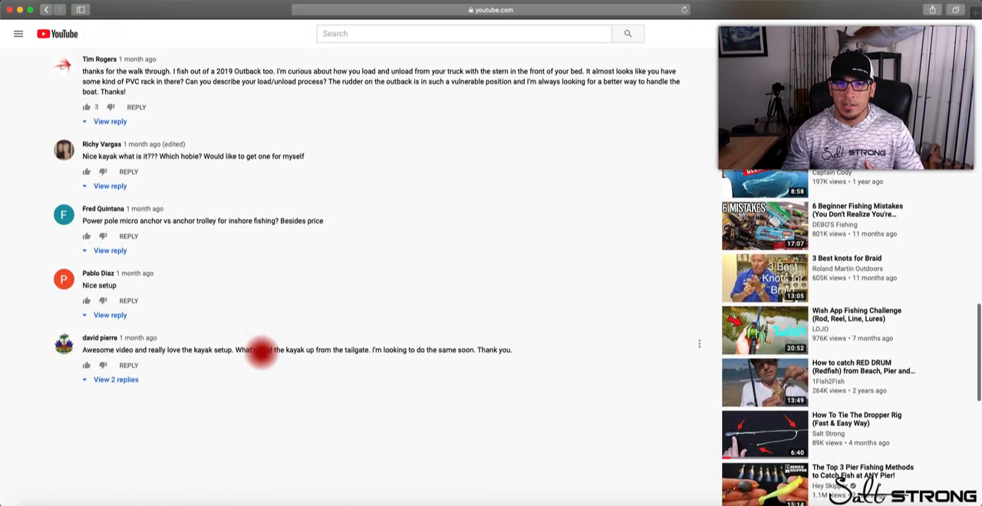
scroll(down, 3)
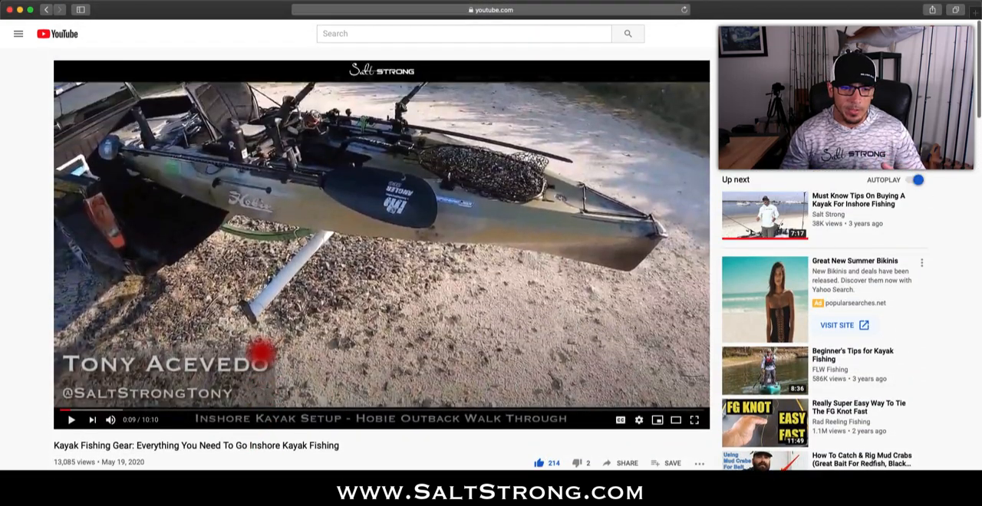
mouse_move(237, 419)
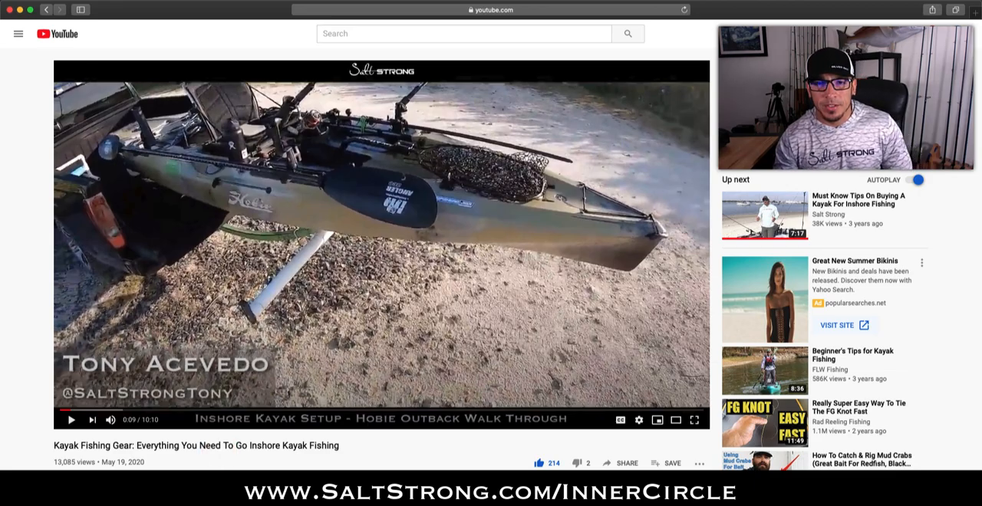
scroll(down, 3)
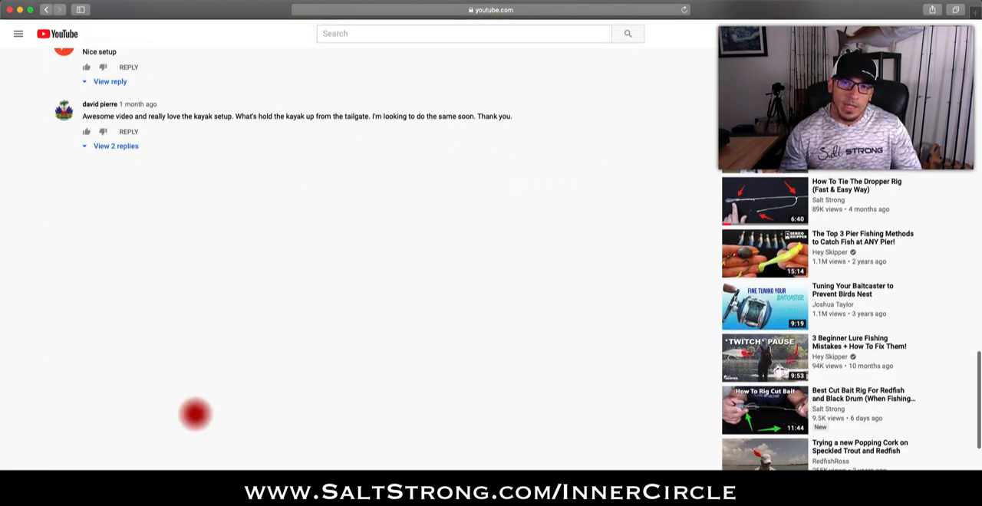
scroll(down, 3)
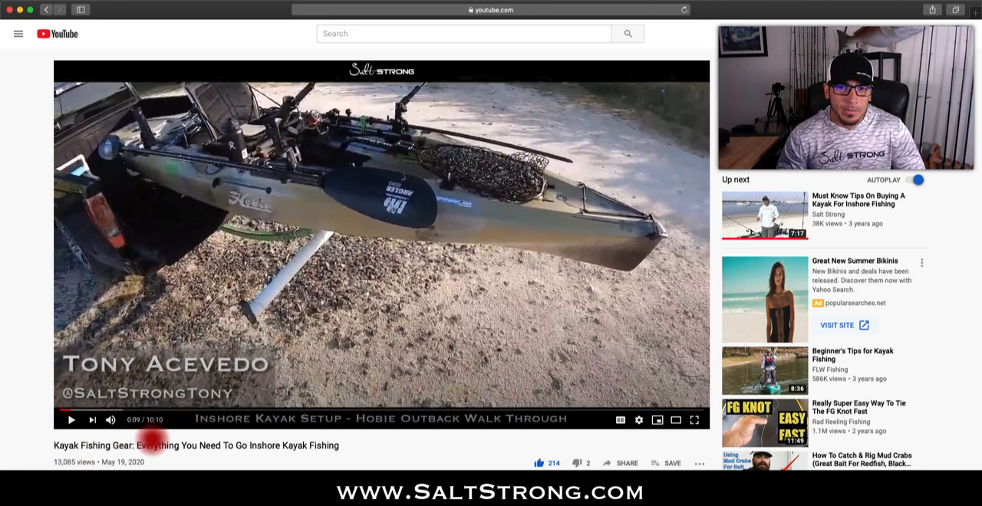
scroll(down, 3)
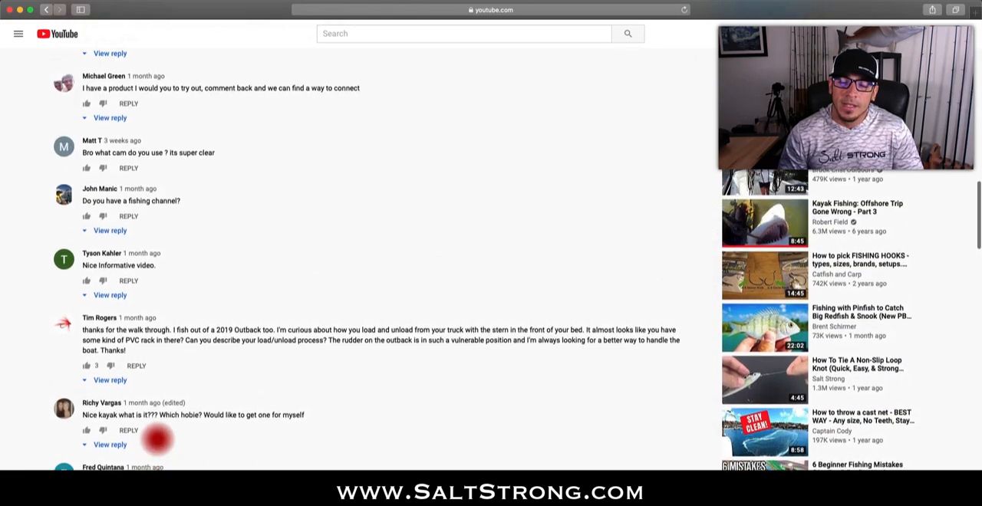
scroll(down, 3)
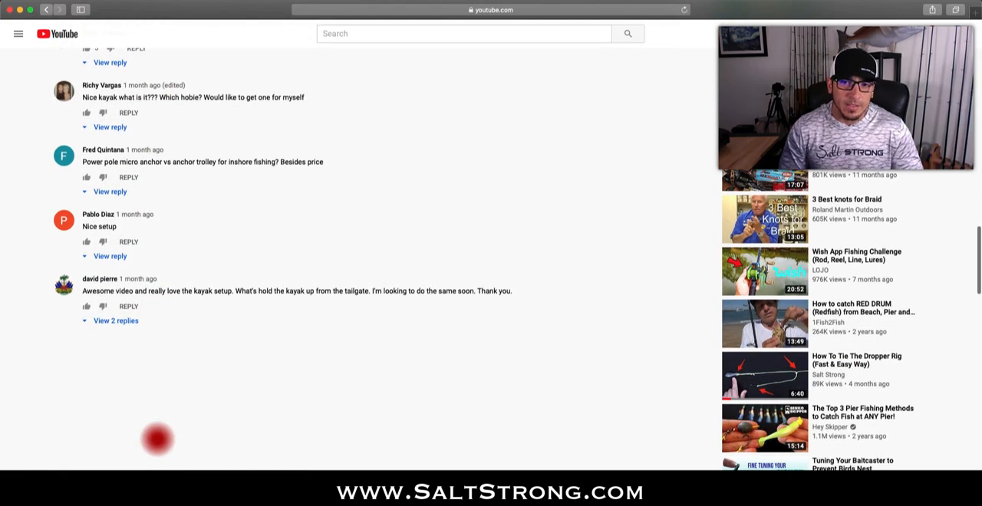